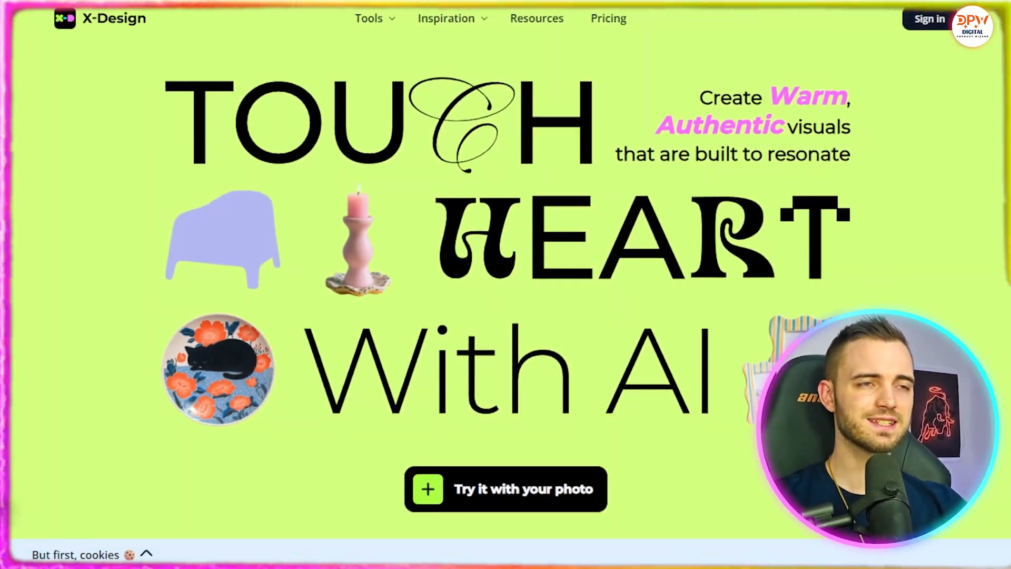
Step: Browse the scene categories and expand the Tabletop group via More
scroll(down, 3)
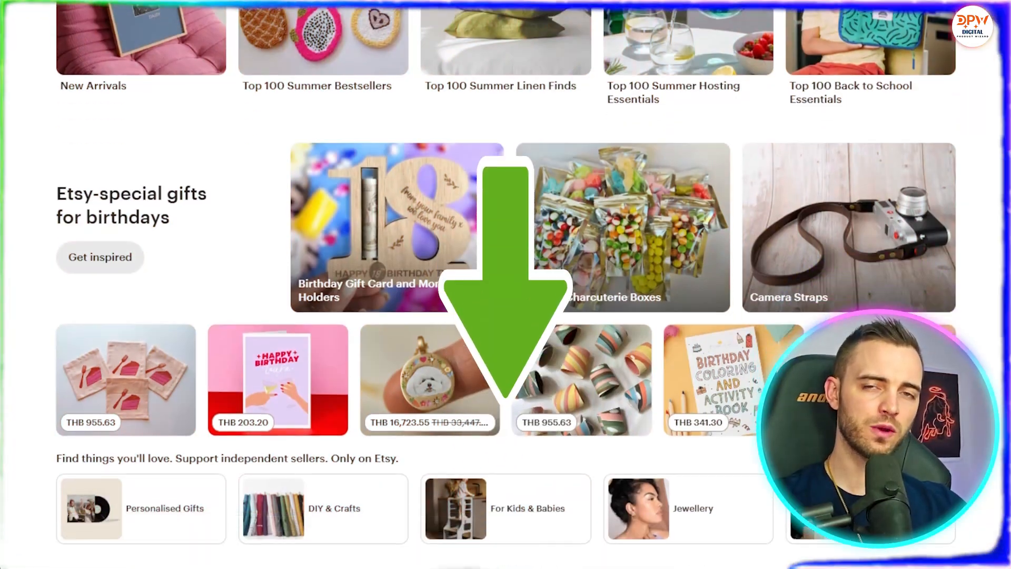
scroll(down, 3)
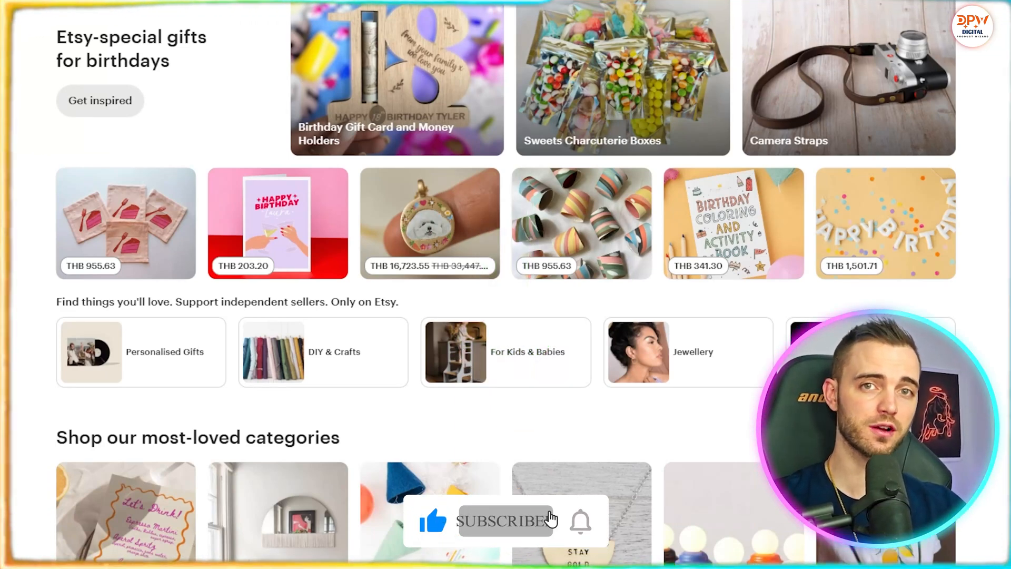
click(506, 521)
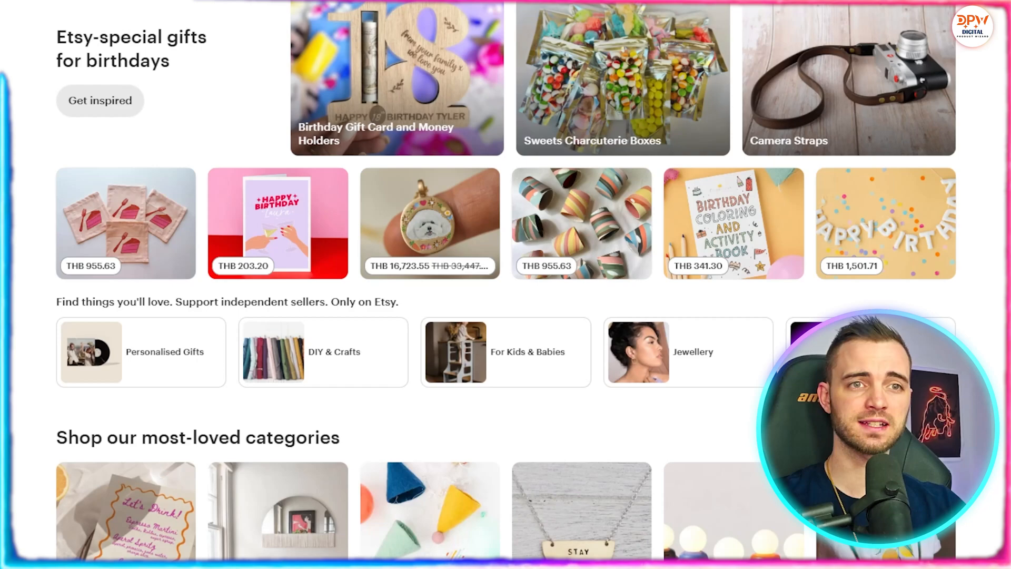
Step: Scroll through the tabletop templates toward the white jug-and-cup scene
scroll(down, 3)
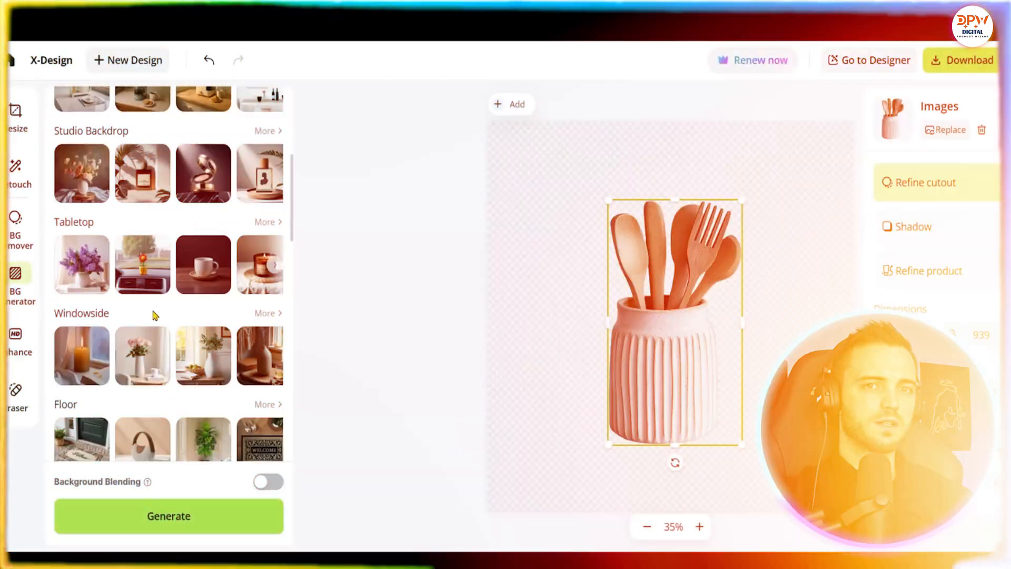
scroll(down, 3)
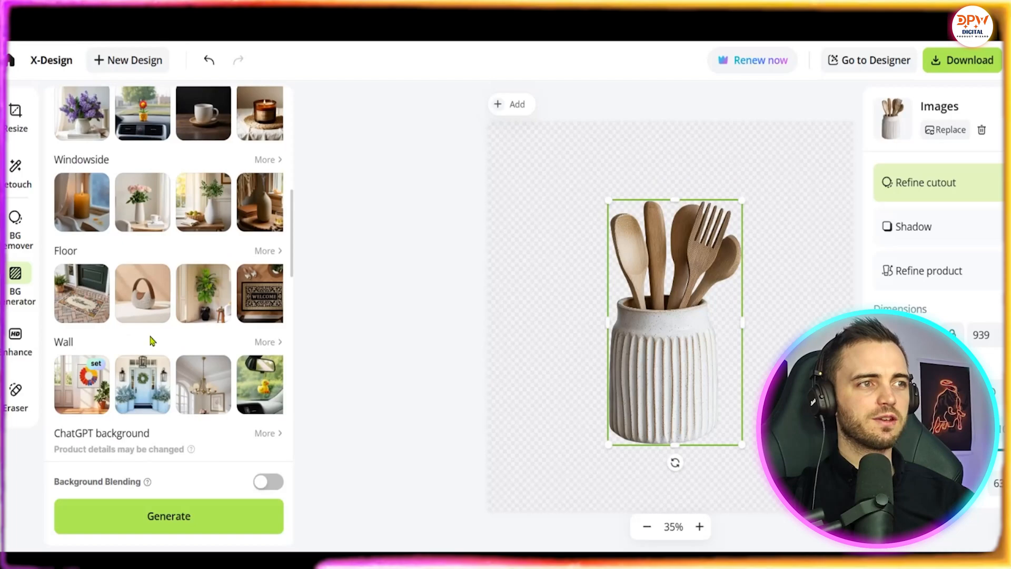
scroll(down, 3)
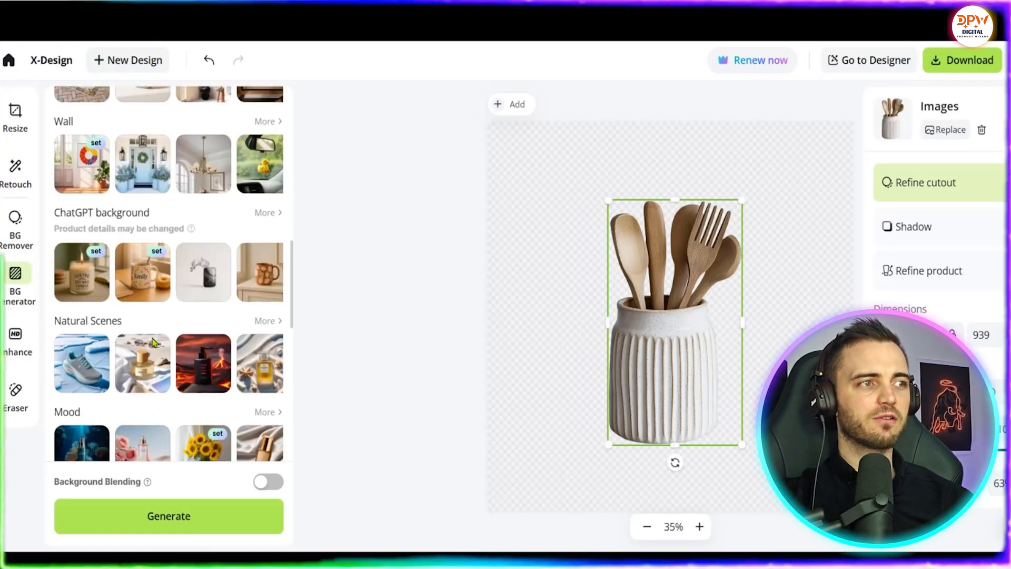
scroll(down, 3)
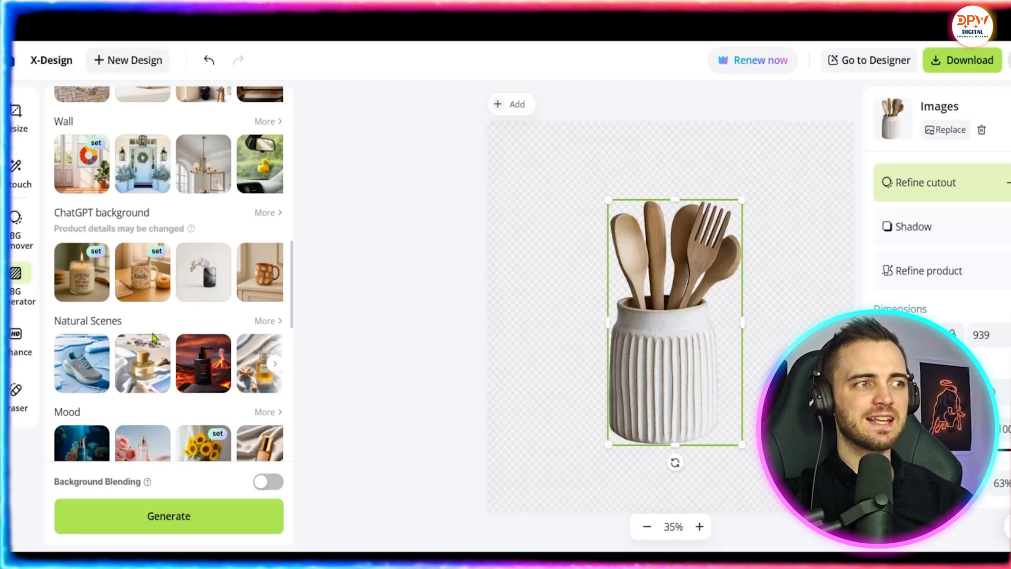
scroll(down, 3)
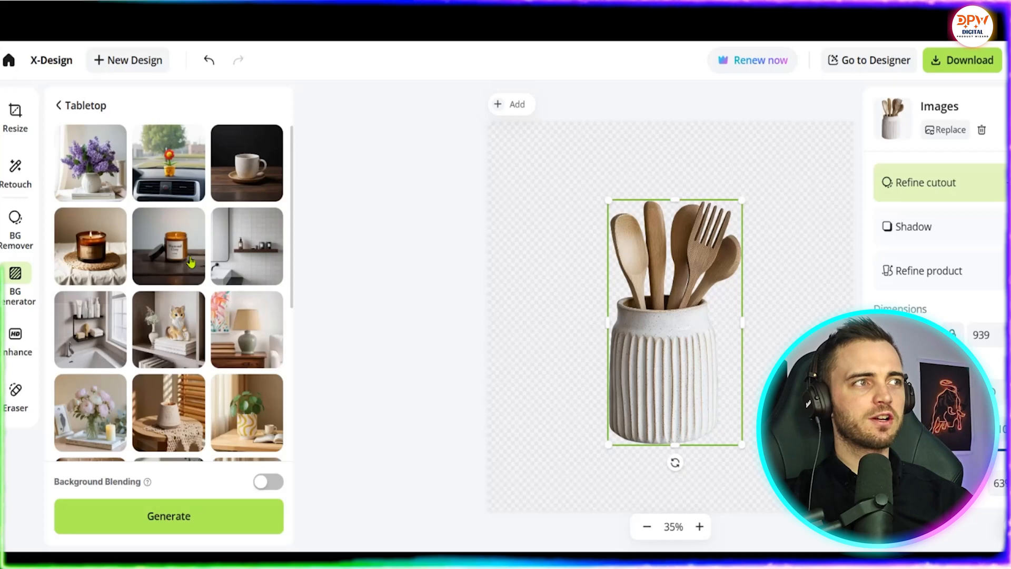
scroll(down, 3)
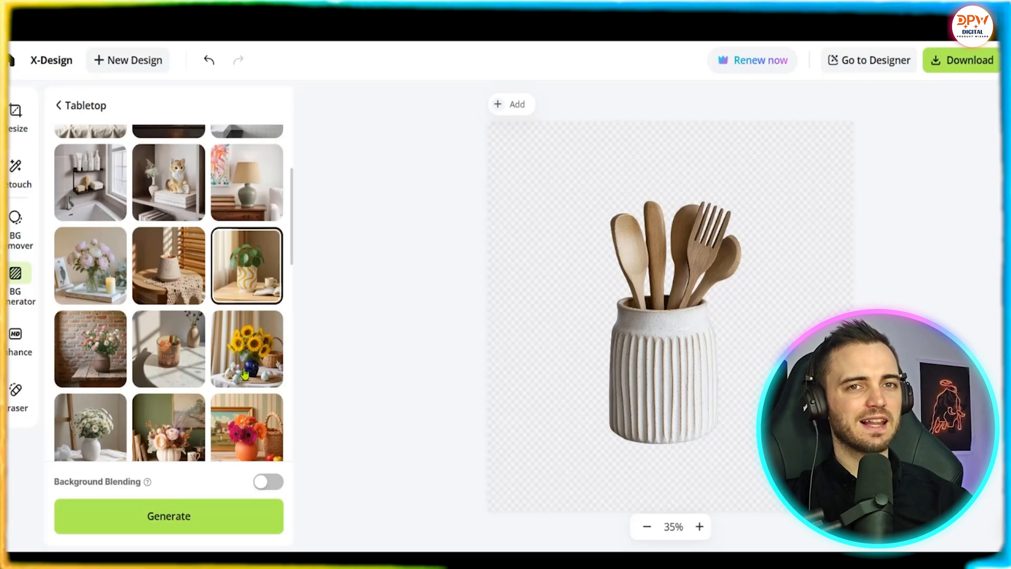
scroll(down, 3)
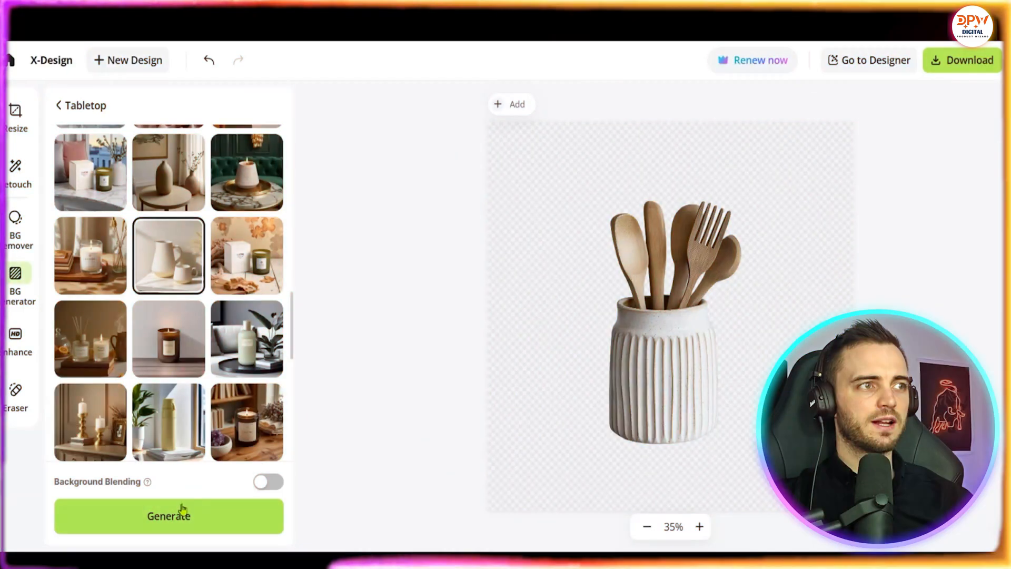
mouse_move(200, 438)
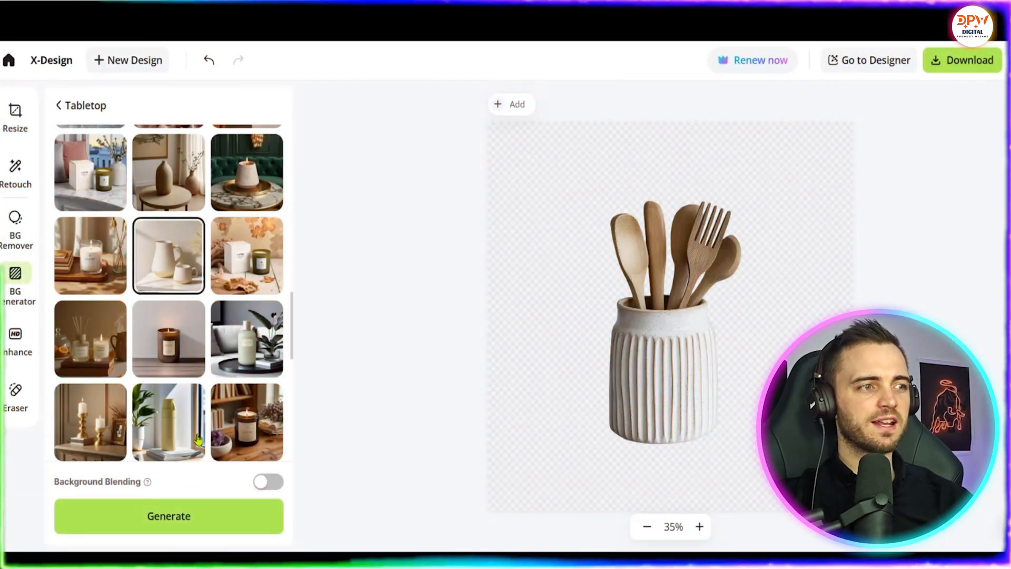
Step: Generate tabletop backgrounds for the utensil holder, preview the second and third variations, and download
click(168, 516)
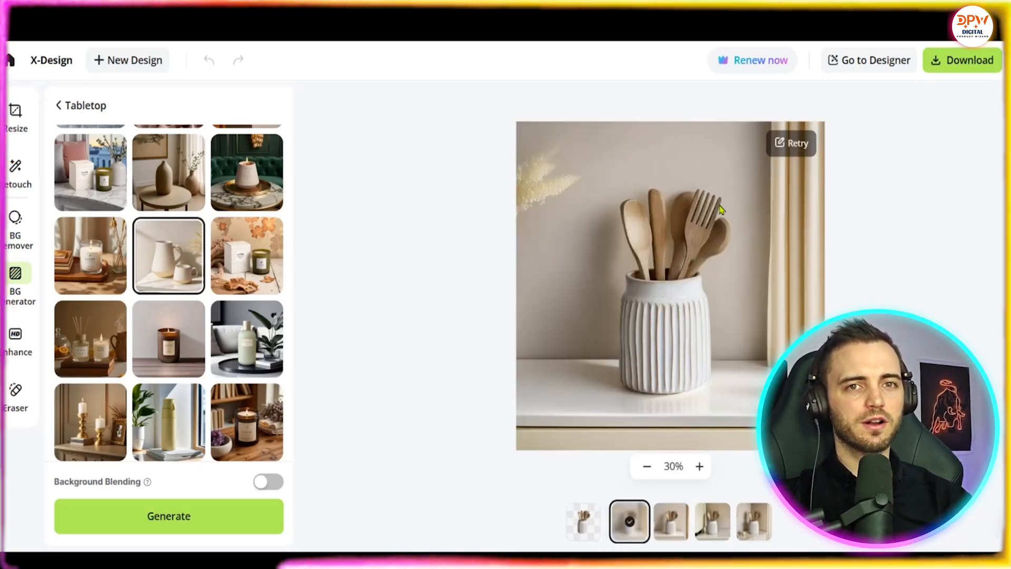
click(671, 521)
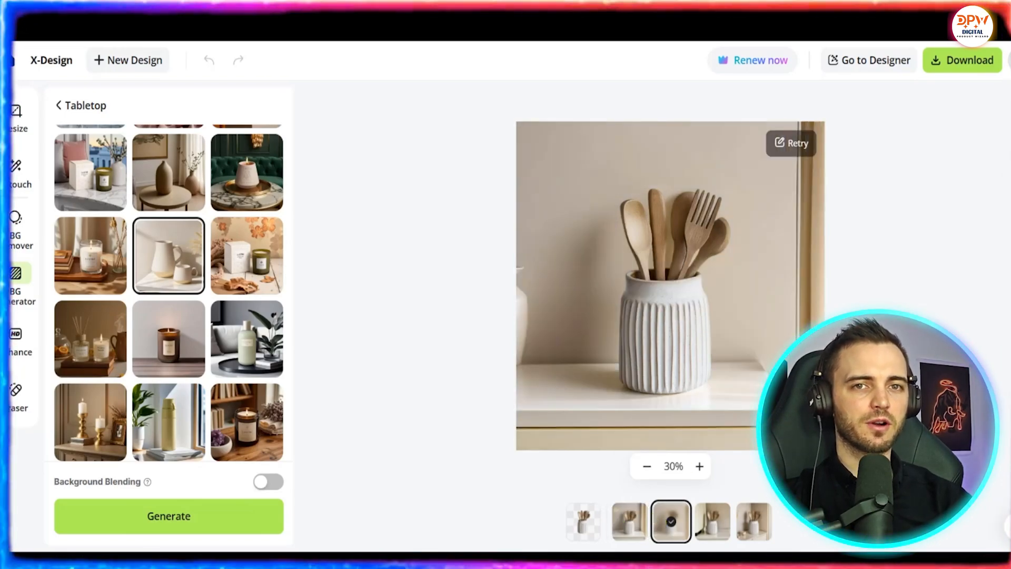
click(712, 521)
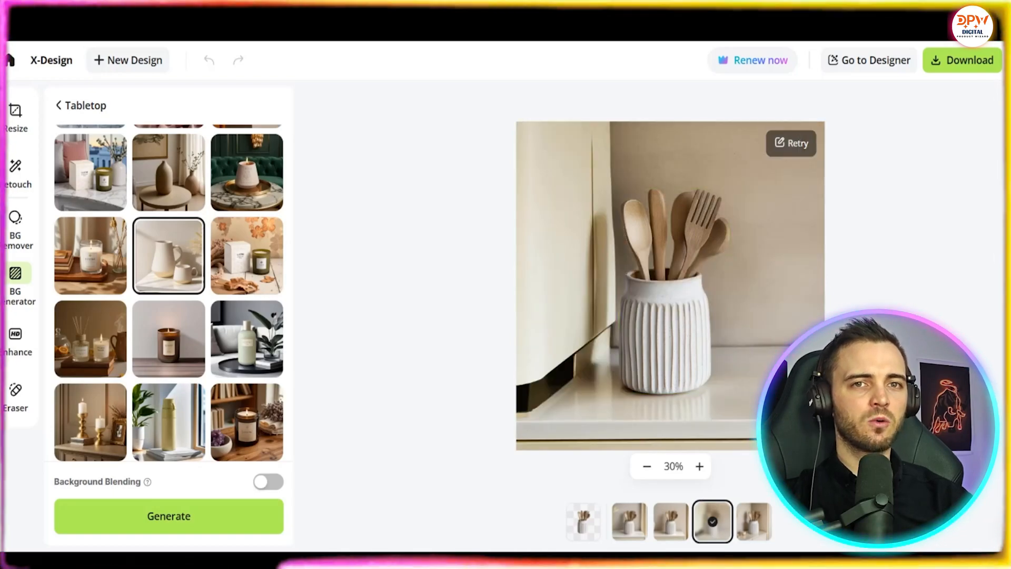
click(961, 60)
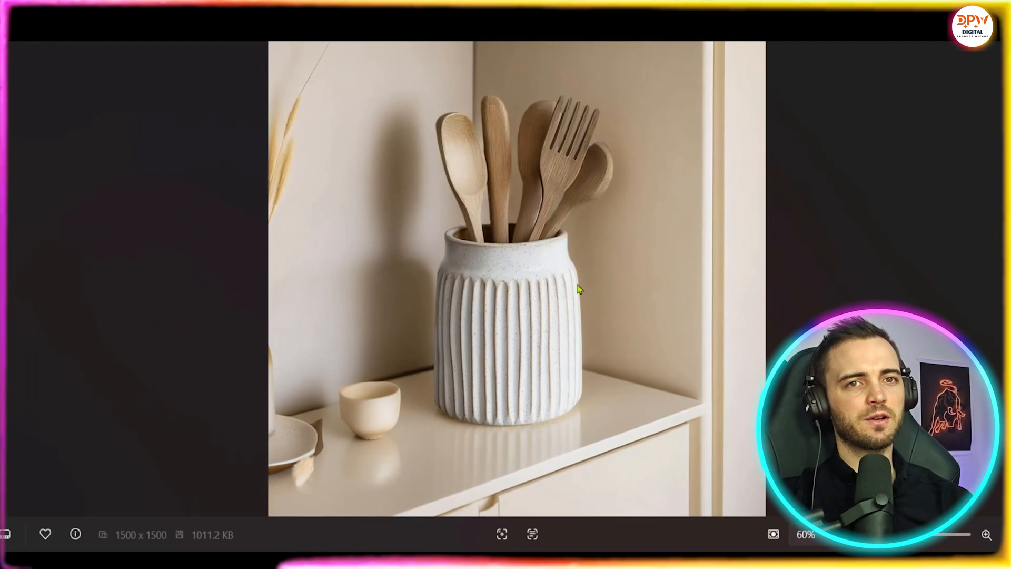
click(985, 534)
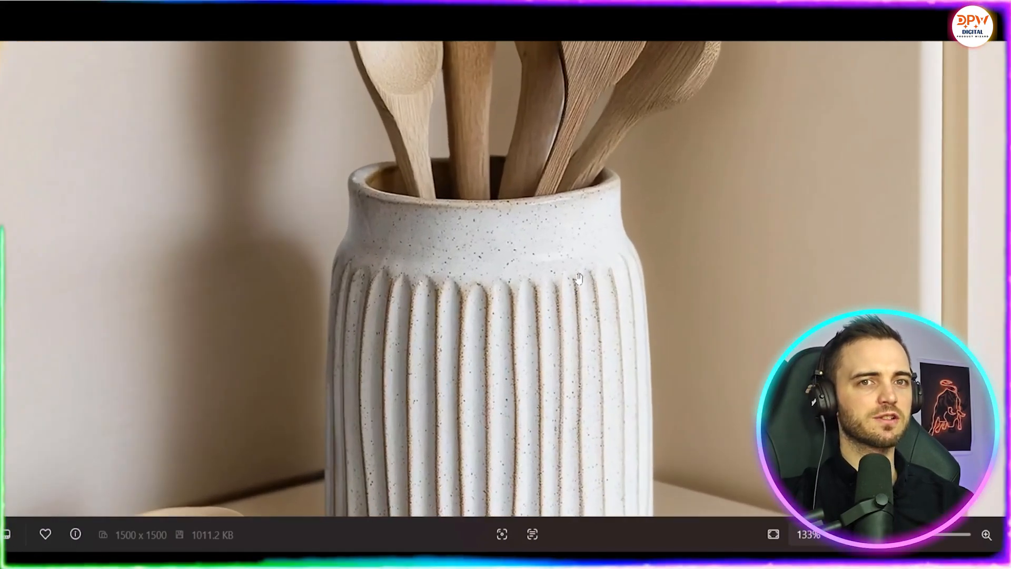
click(986, 533)
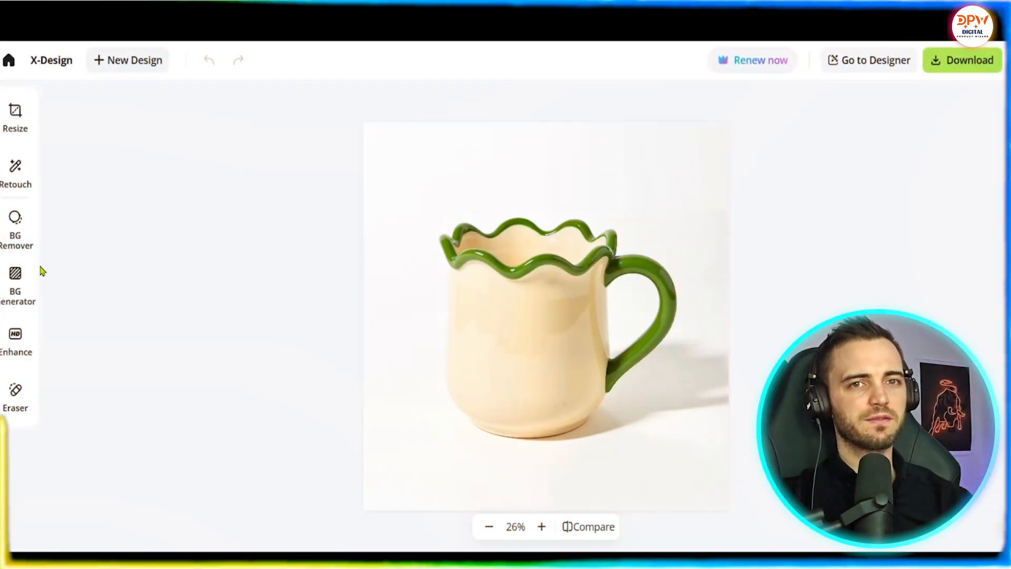
Step: Remove the white background from the uploaded scalloped mug photo with BG Remover
click(15, 228)
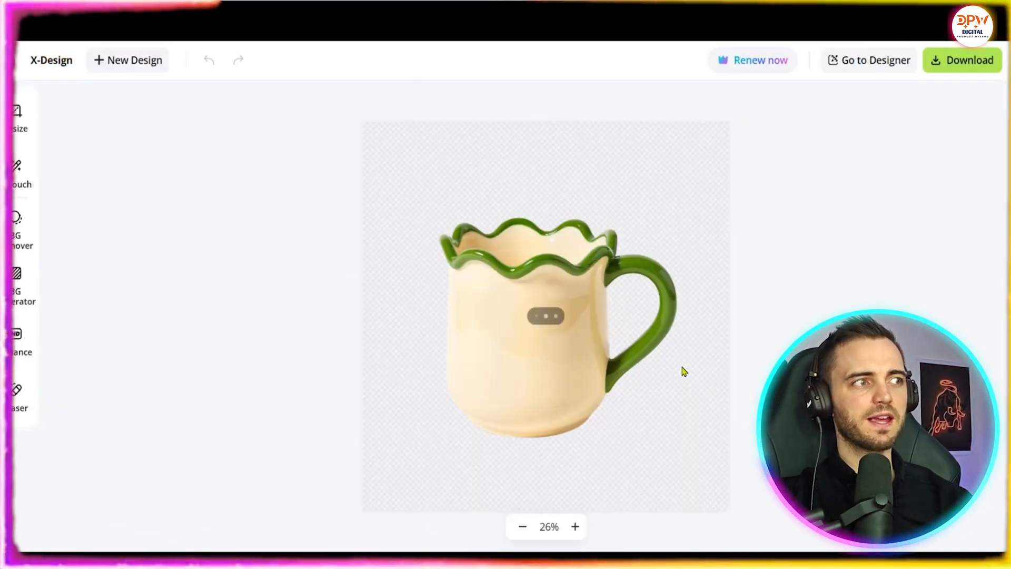
click(547, 315)
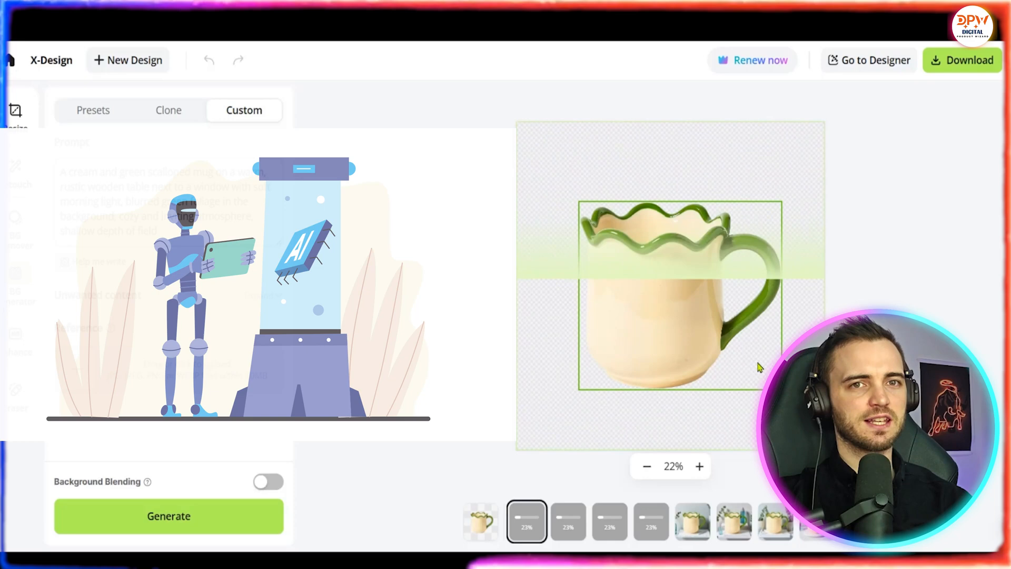
Step: Compare the four wooden-table window scenes, settle on the sunlit round table, and download the mug photo
click(527, 522)
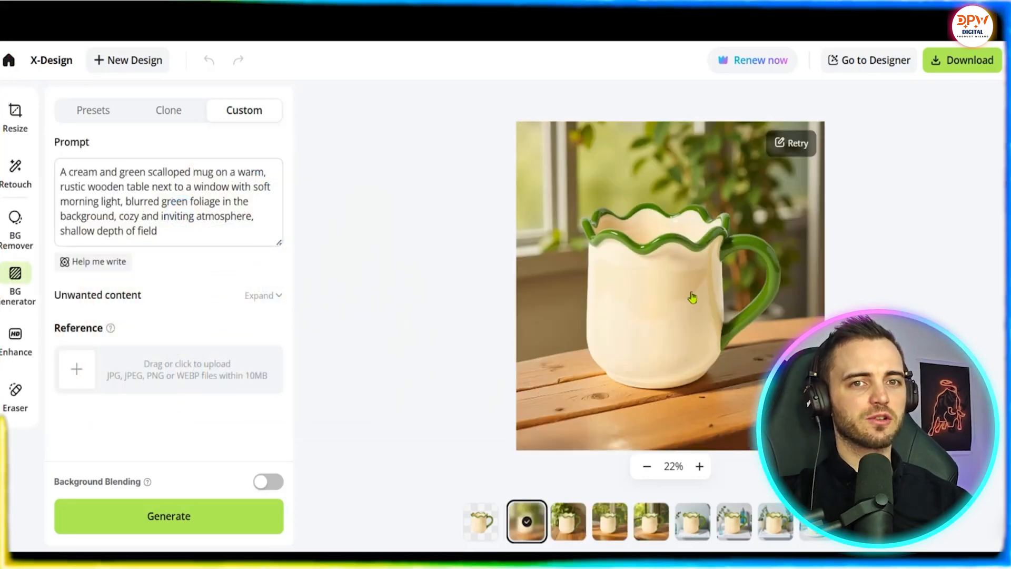
click(567, 521)
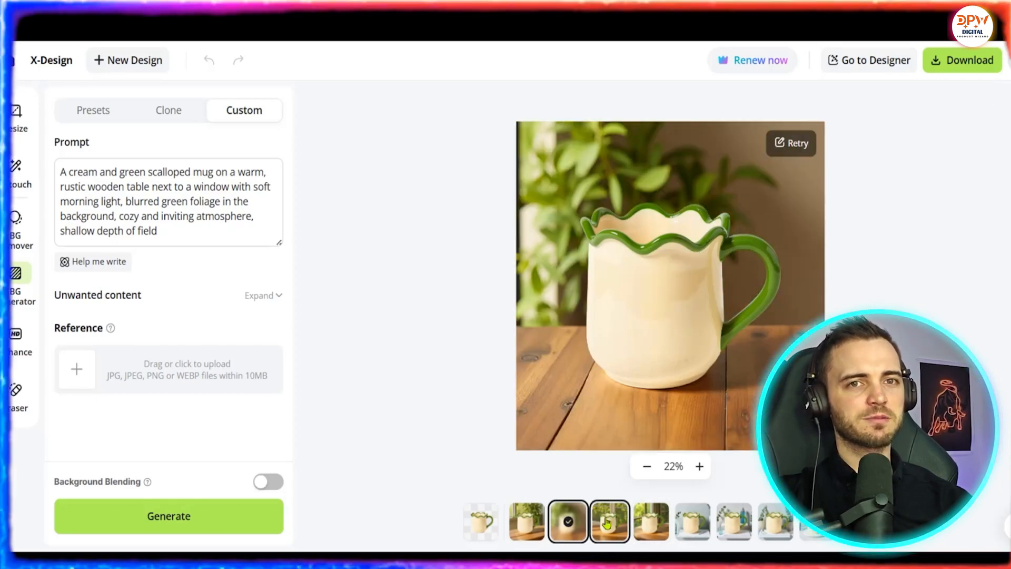
click(608, 522)
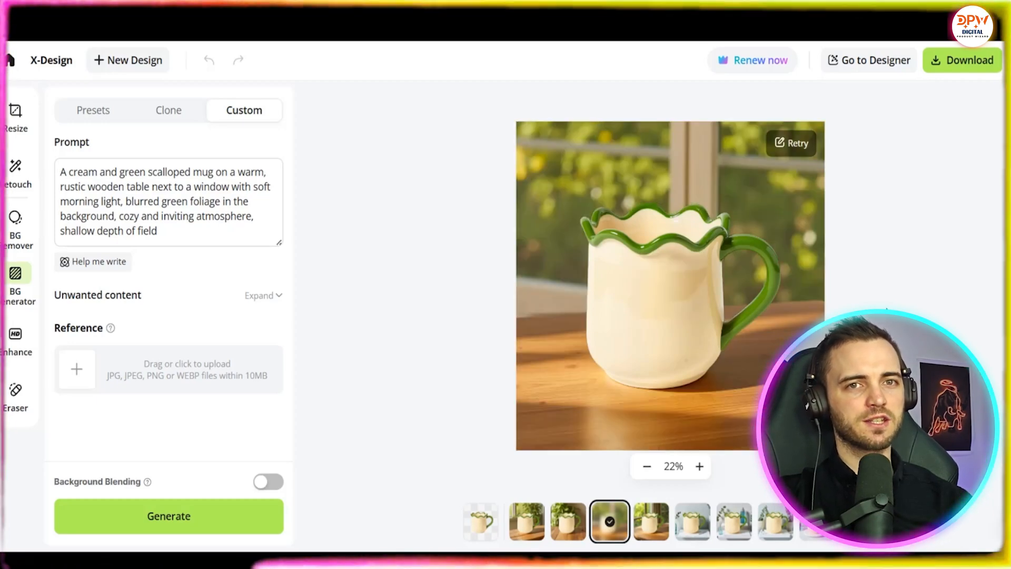
click(650, 521)
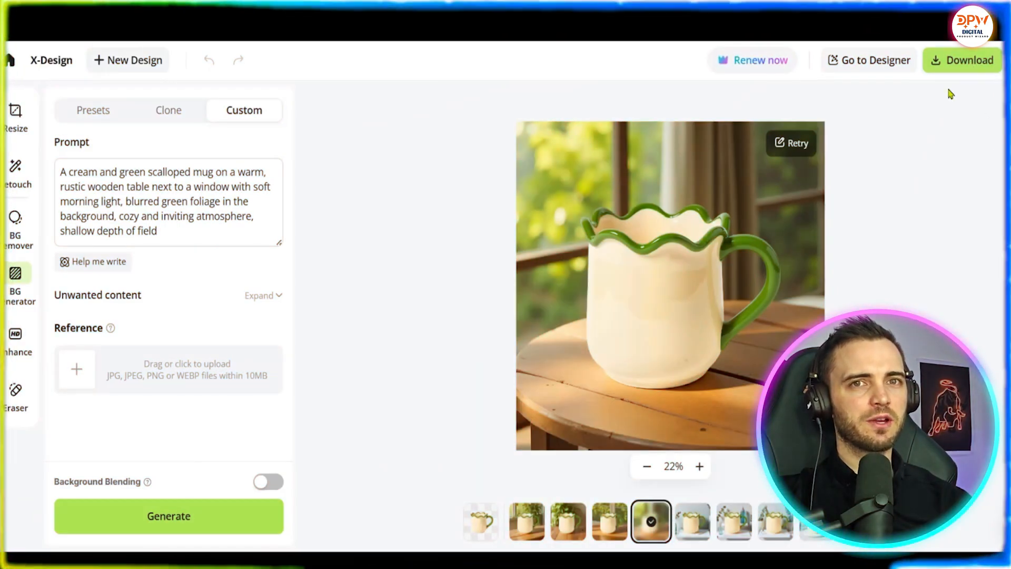
click(961, 60)
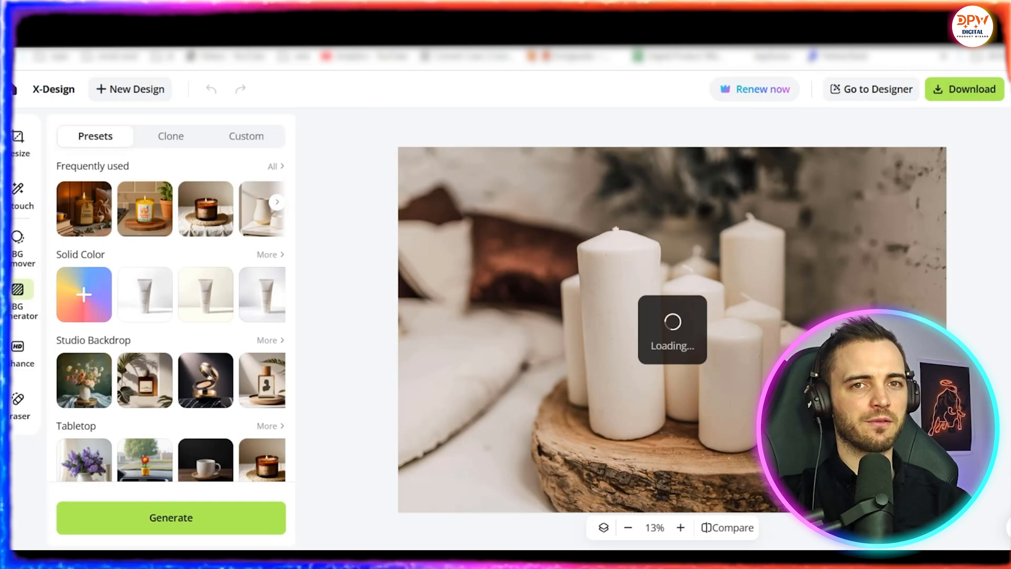
Step: Choose the candle-on-cloth style from Frequently used, reposition the candles, enable Candle Lit Effect and generate
click(274, 165)
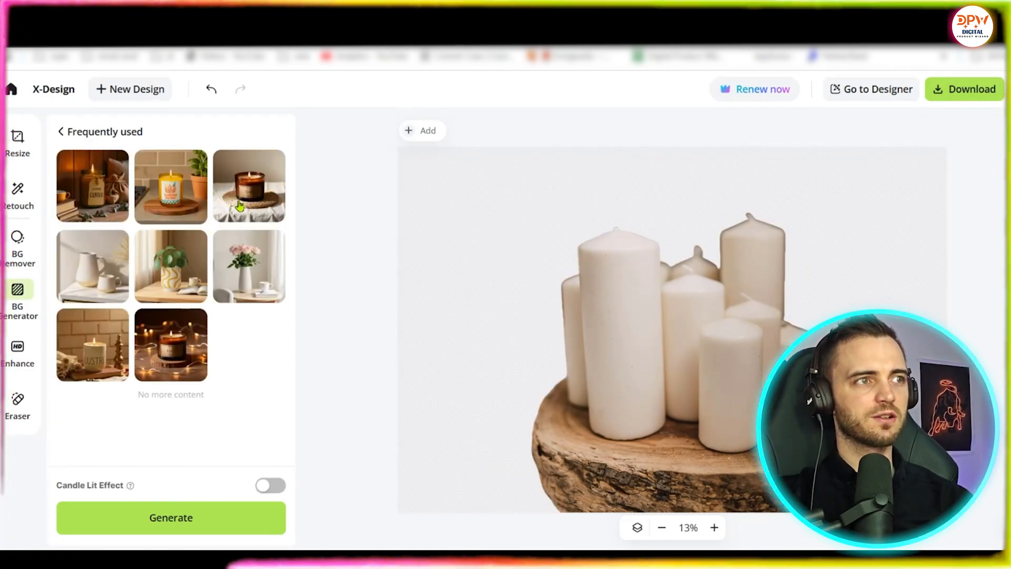
click(248, 187)
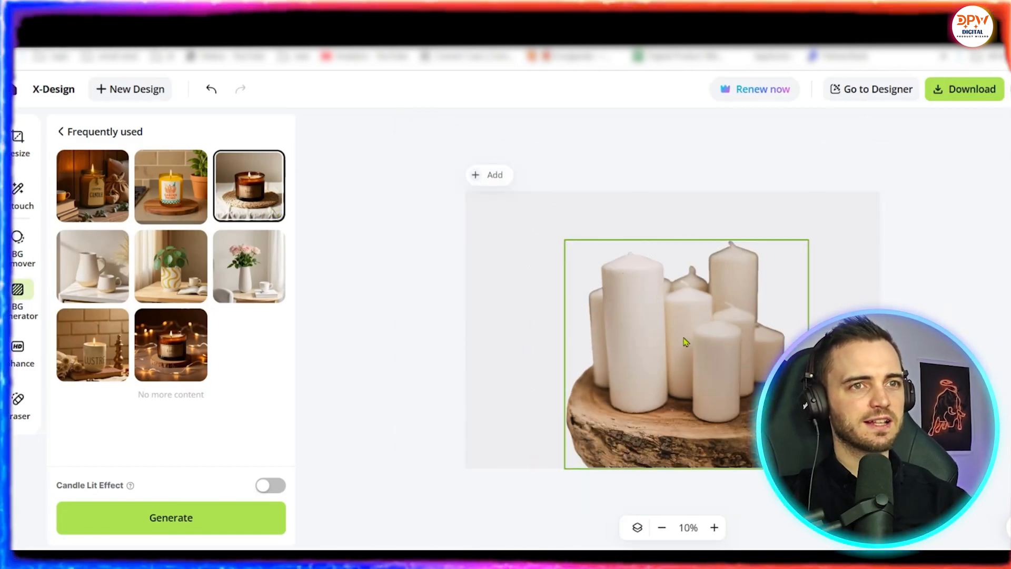
drag(684, 341, 669, 325)
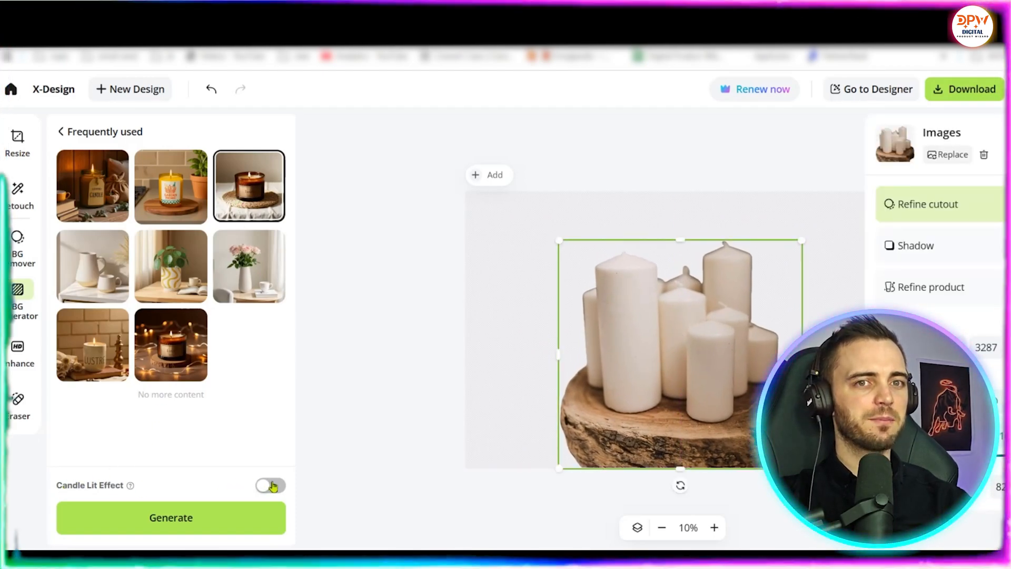
click(270, 484)
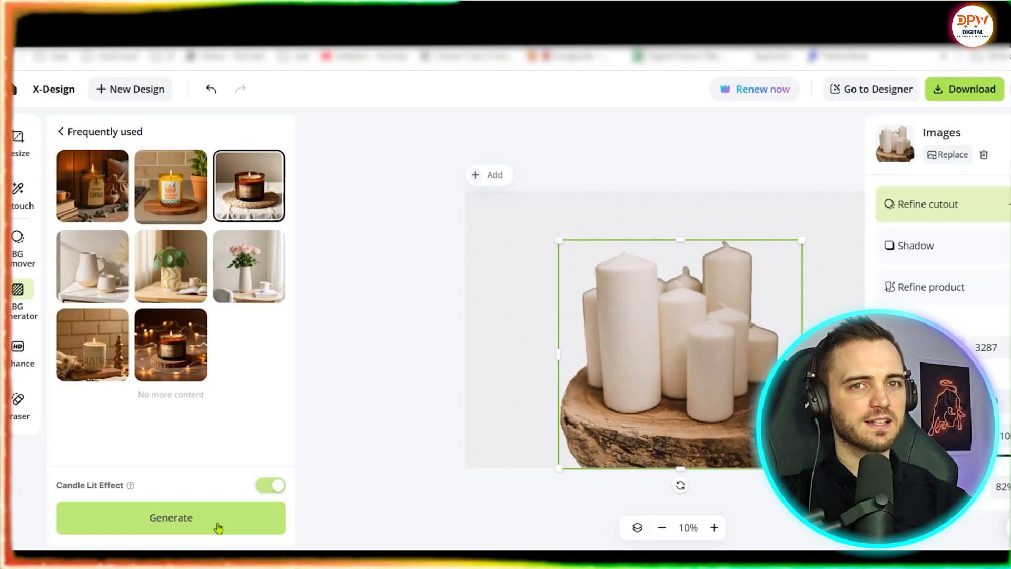
click(170, 517)
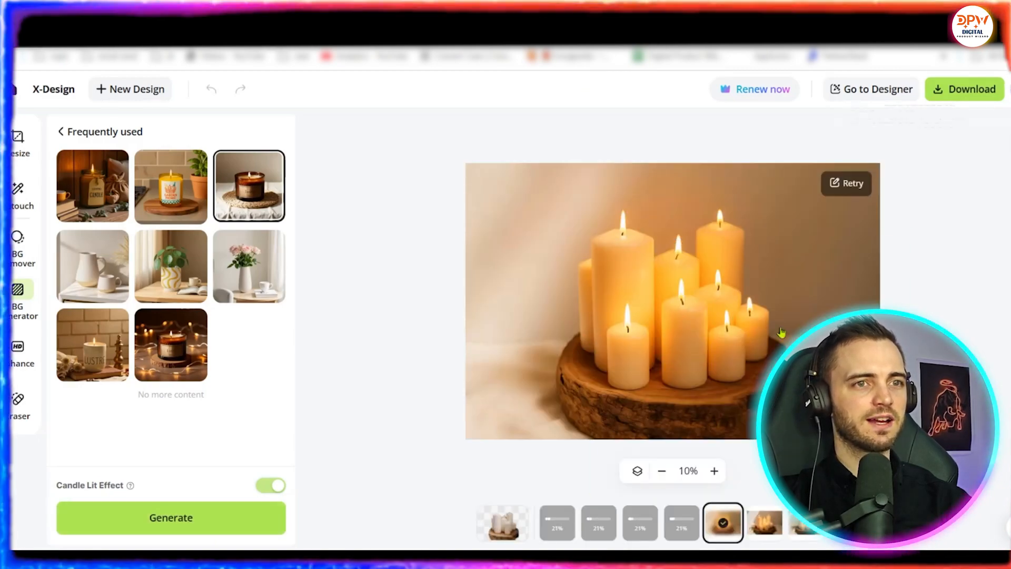
Step: Preview the candle variations and settle on the draped-cloth version
click(764, 523)
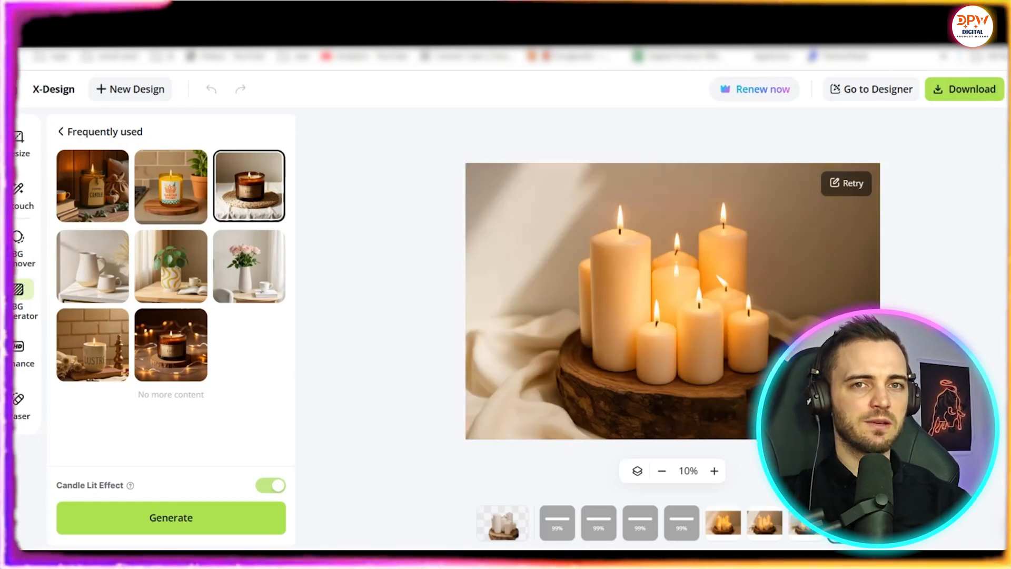
click(722, 522)
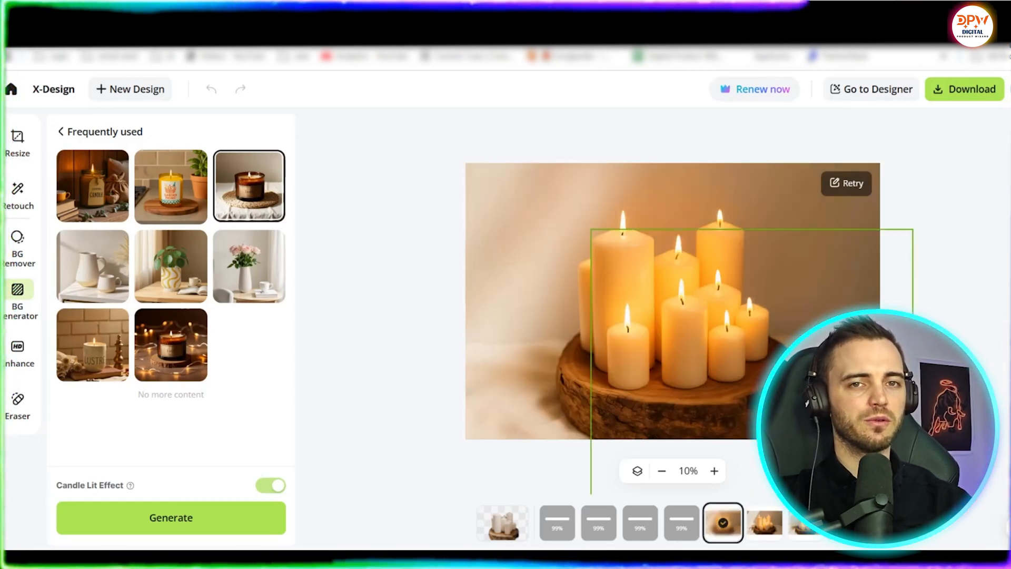
click(764, 522)
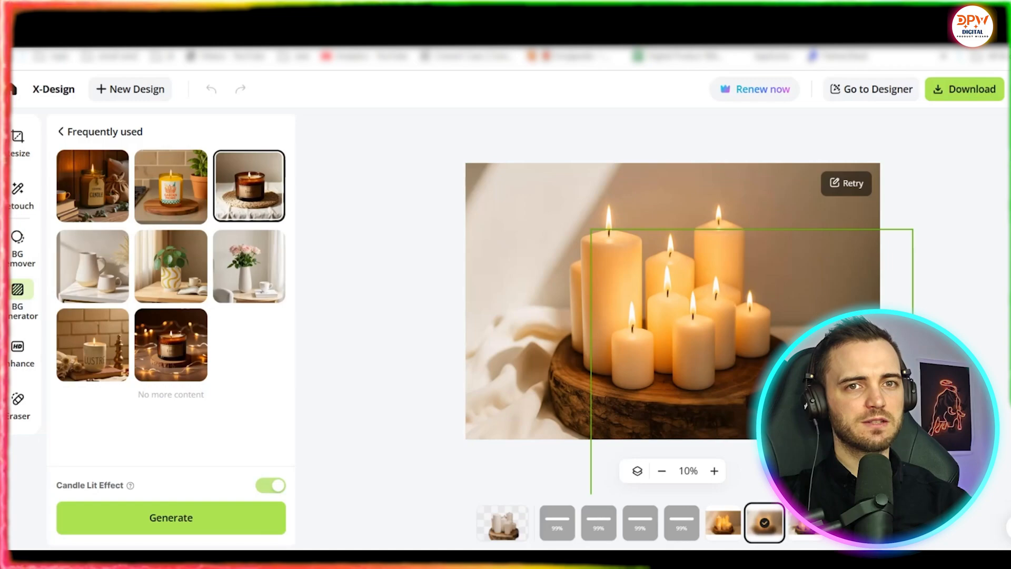
Step: Download the lit-candles image as a 6000×4000 JPG
click(963, 88)
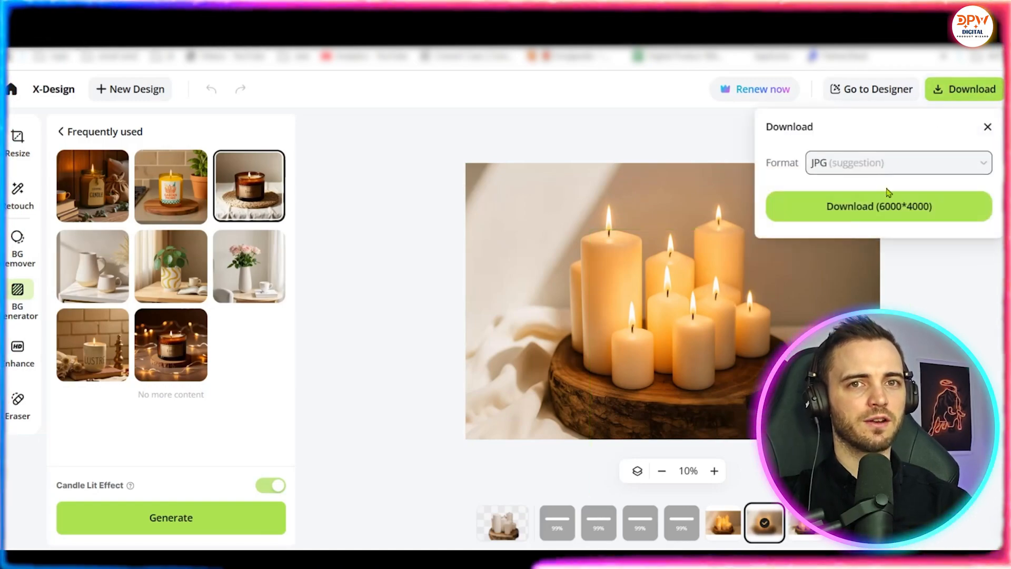
click(878, 207)
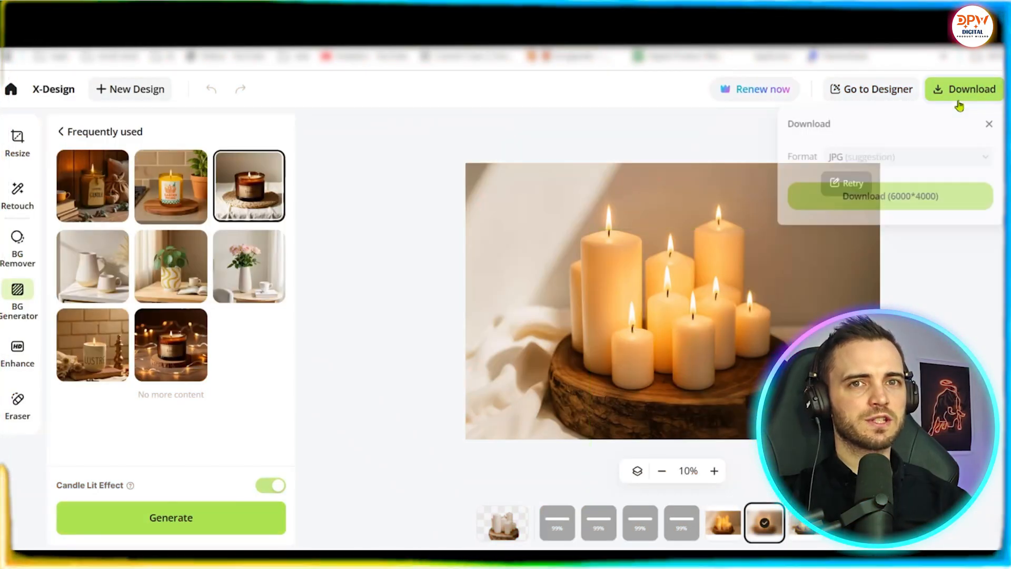
click(889, 196)
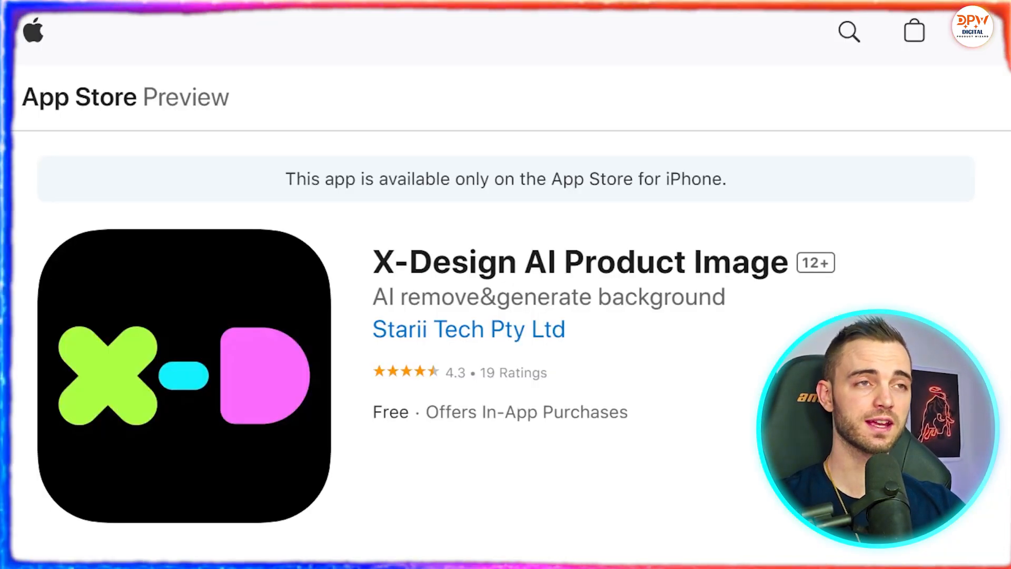
Step: Scroll the X-Design AI Product Image App Store page toward the iPhone screenshots
scroll(down, 3)
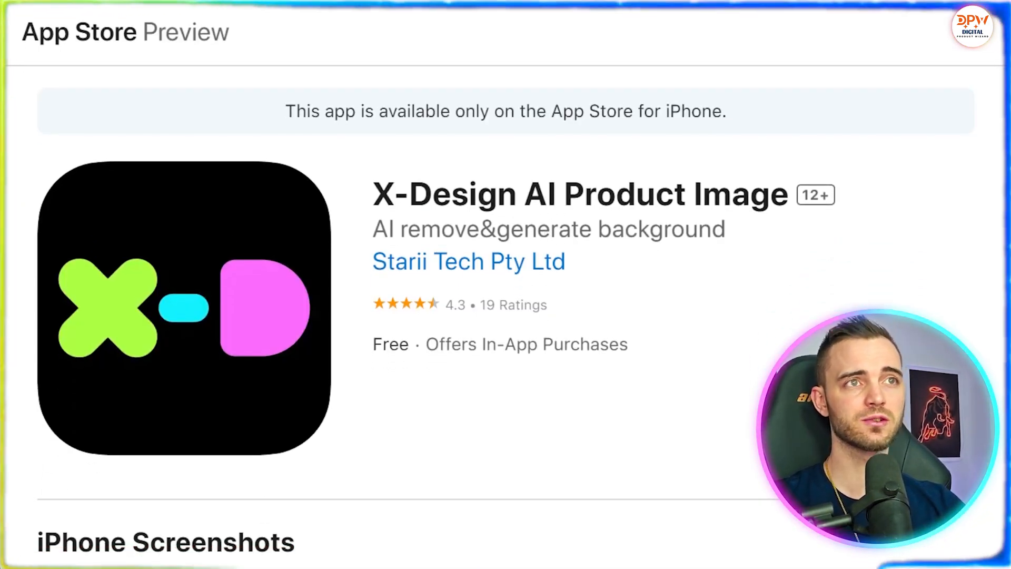